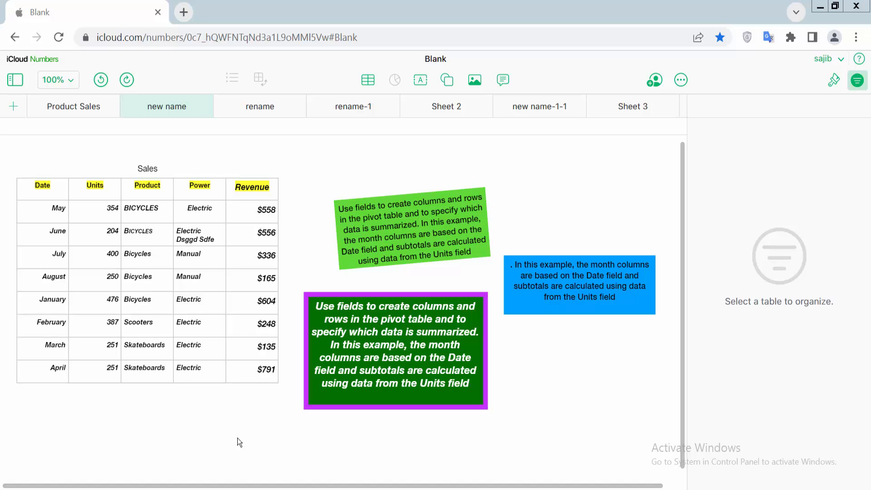
{"action": "mouse_move", "coordinate": [511, 442]}
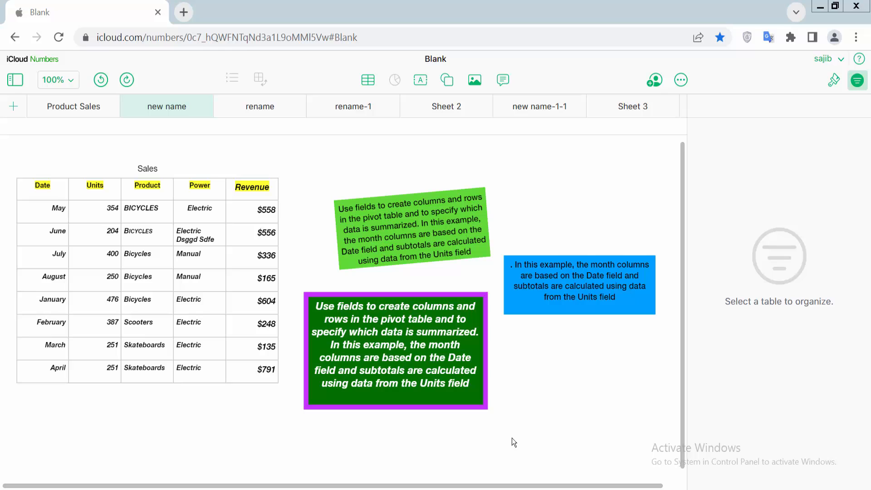
Select the dark green text box with the purple border on the sheet
{"action": "left_click", "coordinate": [395, 351]}
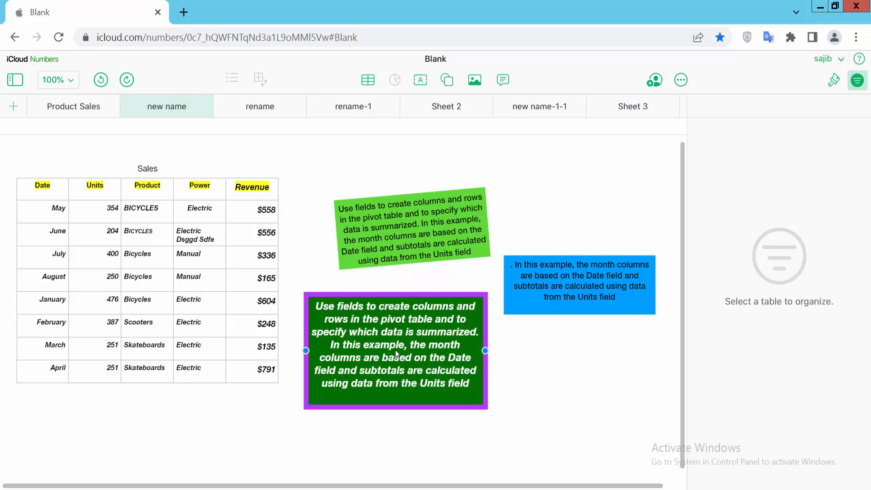
{"action": "mouse_move", "coordinate": [835, 81]}
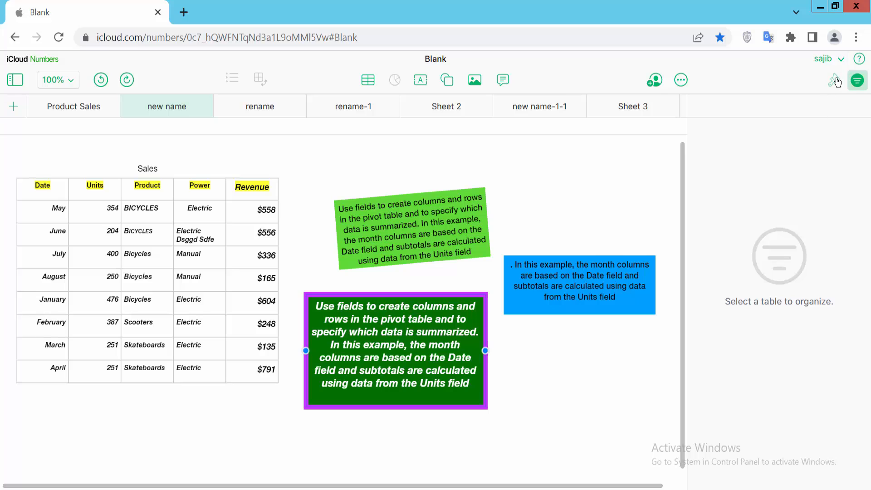
In Format > Arrange, flip the box horizontally twice, then vertically, and move it below the light green note
{"action": "left_click", "coordinate": [833, 80]}
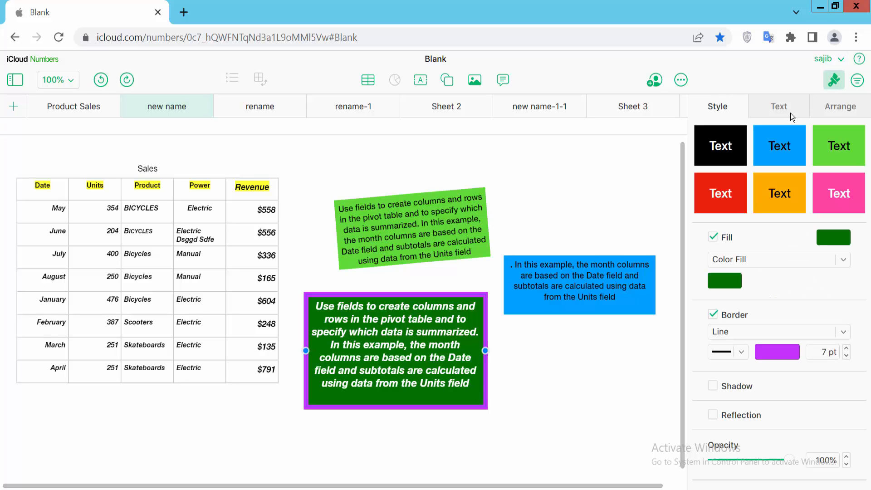
{"action": "left_click", "coordinate": [839, 106]}
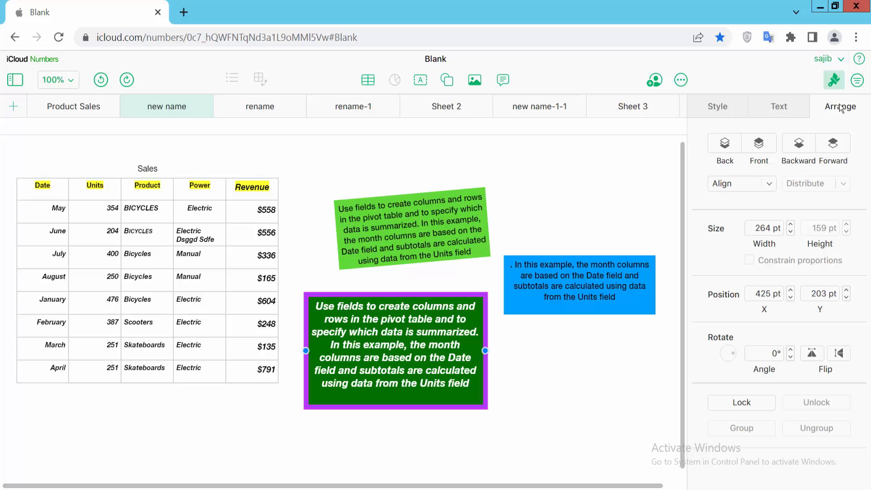
{"action": "mouse_move", "coordinate": [811, 353]}
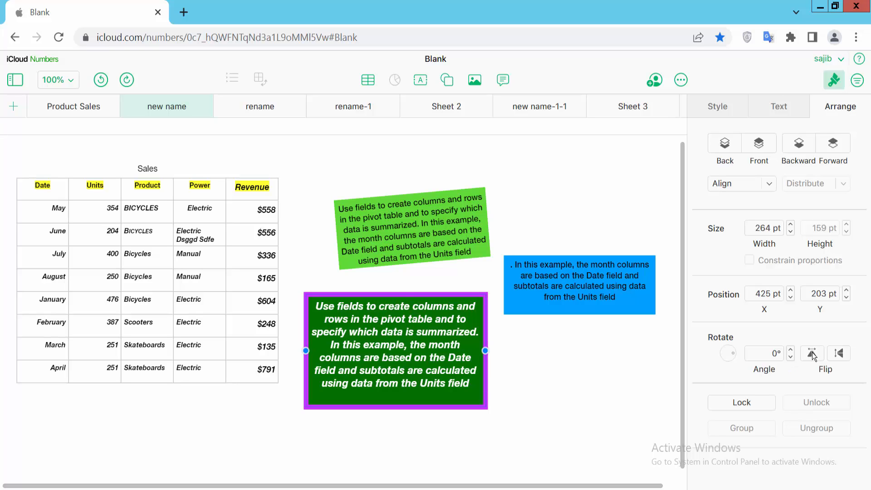
{"action": "left_click", "coordinate": [811, 353]}
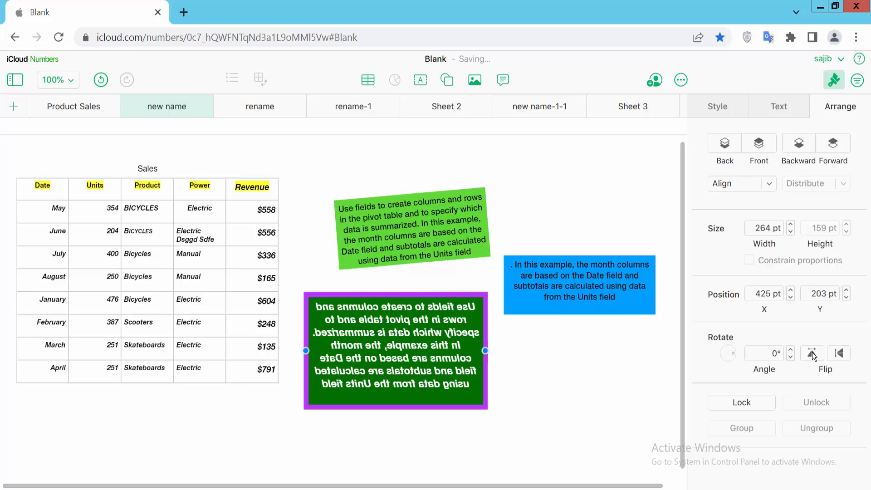
{"action": "left_click", "coordinate": [811, 353]}
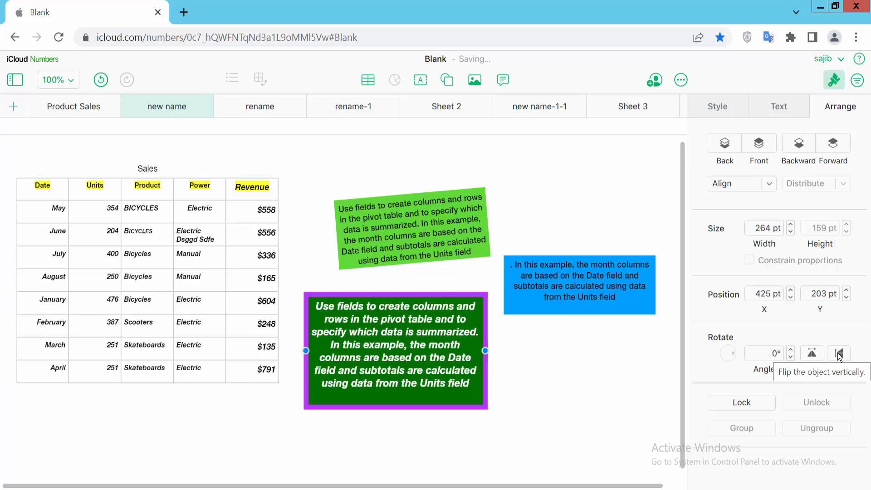
{"action": "left_click", "coordinate": [838, 353]}
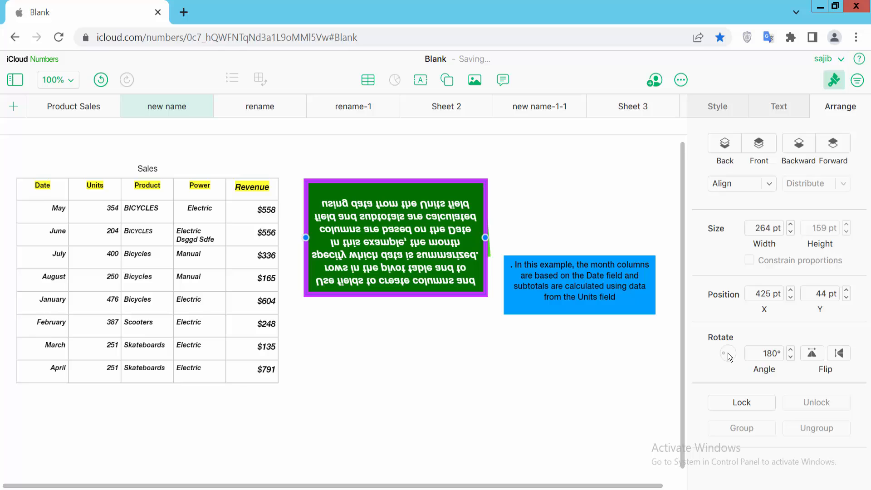
{"action": "left_click_drag", "start_coordinate": [395, 238], "coordinate": [398, 365]}
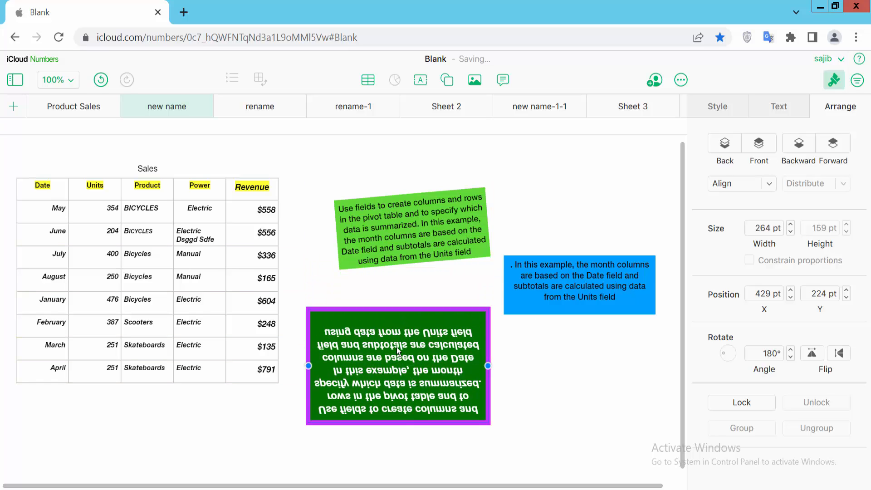
Check the box's shortcut menu, then flip the dark green box back to read normally
{"action": "right_click", "coordinate": [398, 350]}
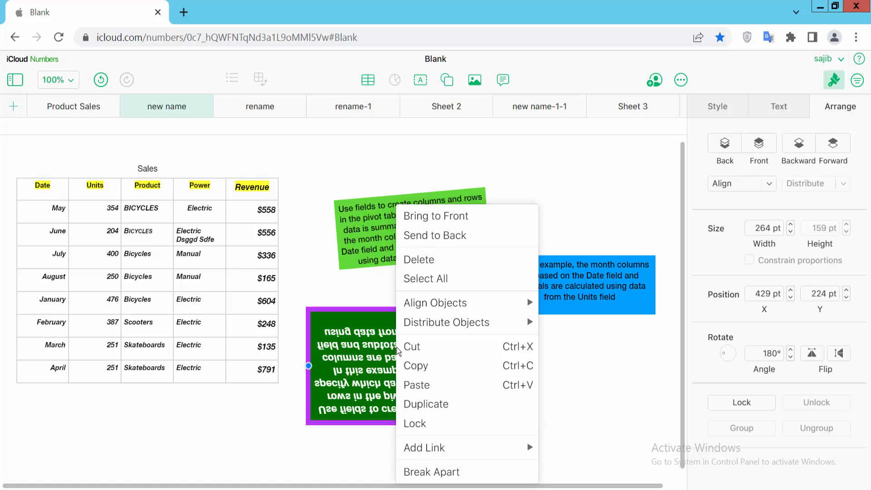
{"action": "mouse_move", "coordinate": [435, 302]}
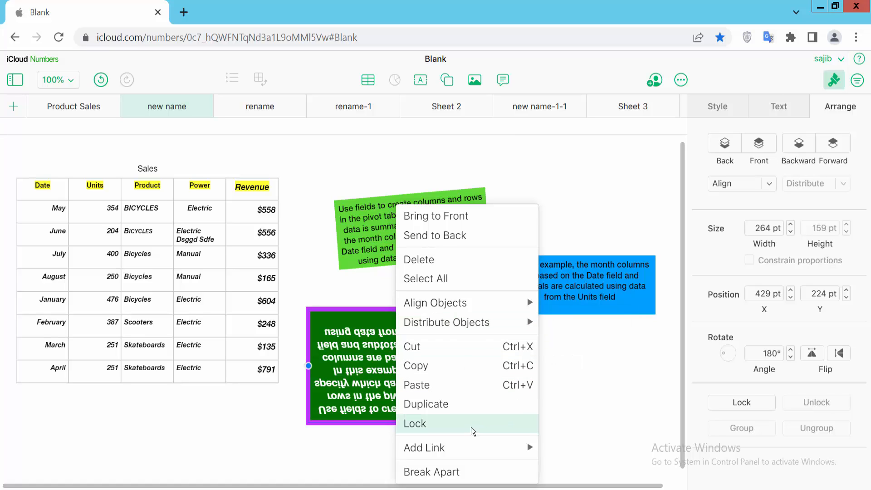
{"action": "mouse_move", "coordinate": [424, 447]}
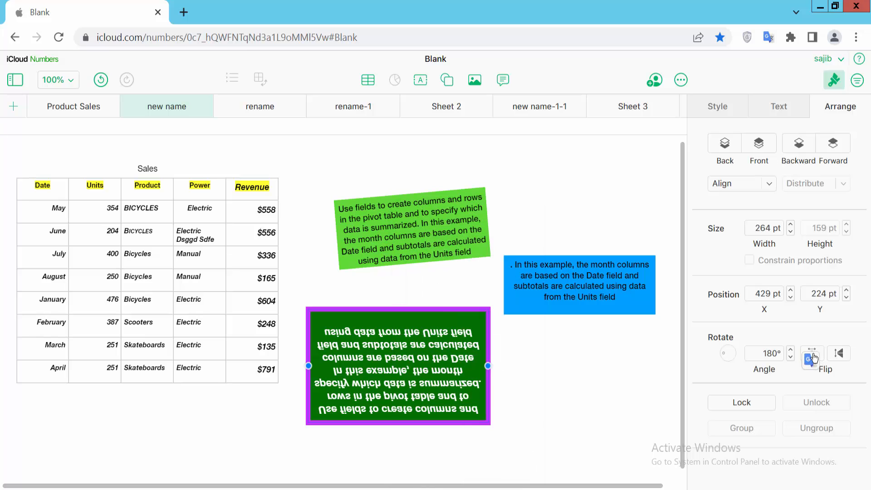
{"action": "left_click", "coordinate": [810, 353]}
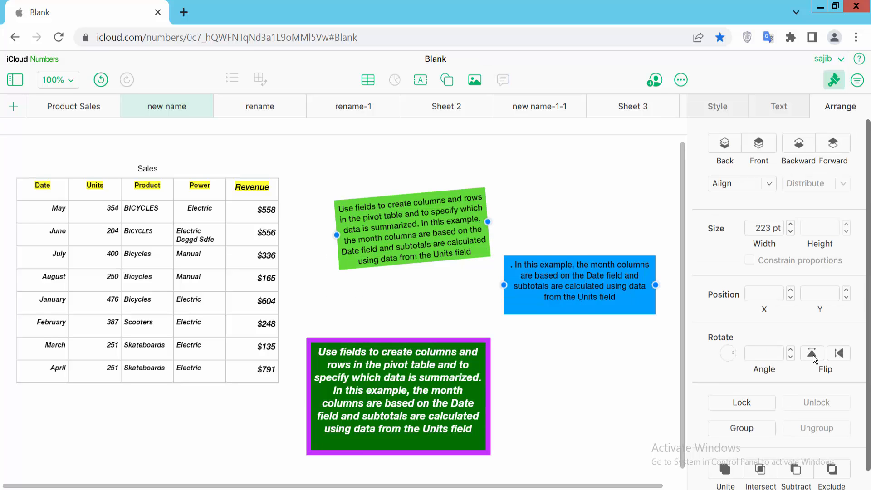
Flip both the light green and blue notes horizontally twice, then vertically so they sit upside down
{"action": "left_click", "coordinate": [811, 353]}
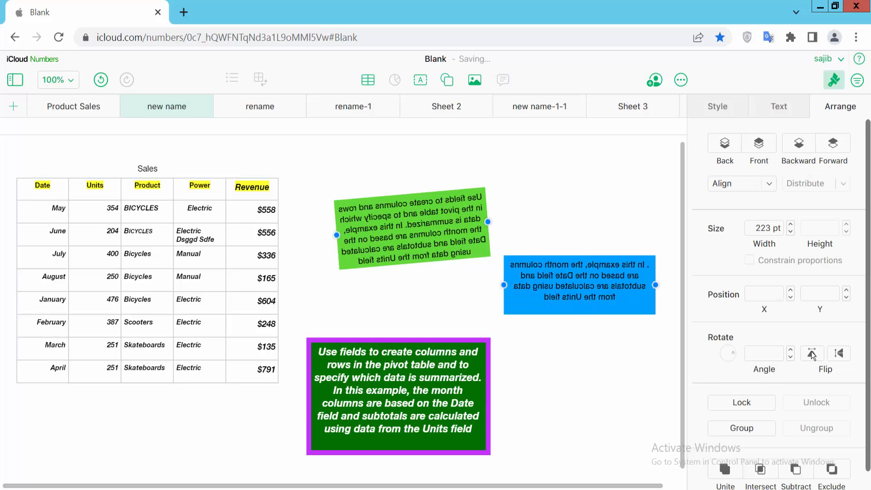
{"action": "left_click", "coordinate": [839, 353]}
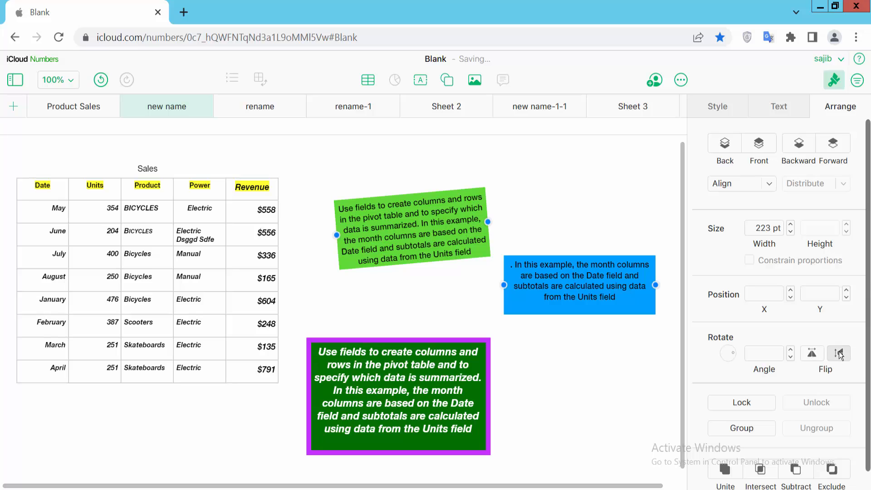
{"action": "left_click", "coordinate": [840, 353]}
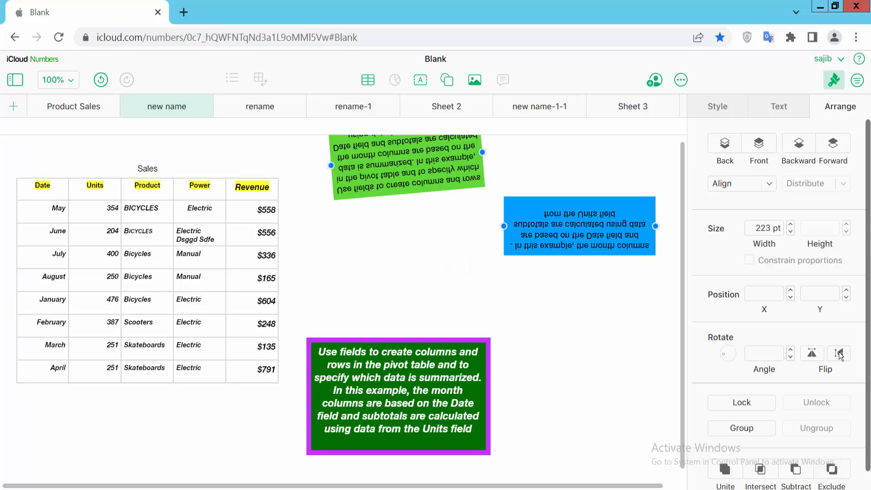